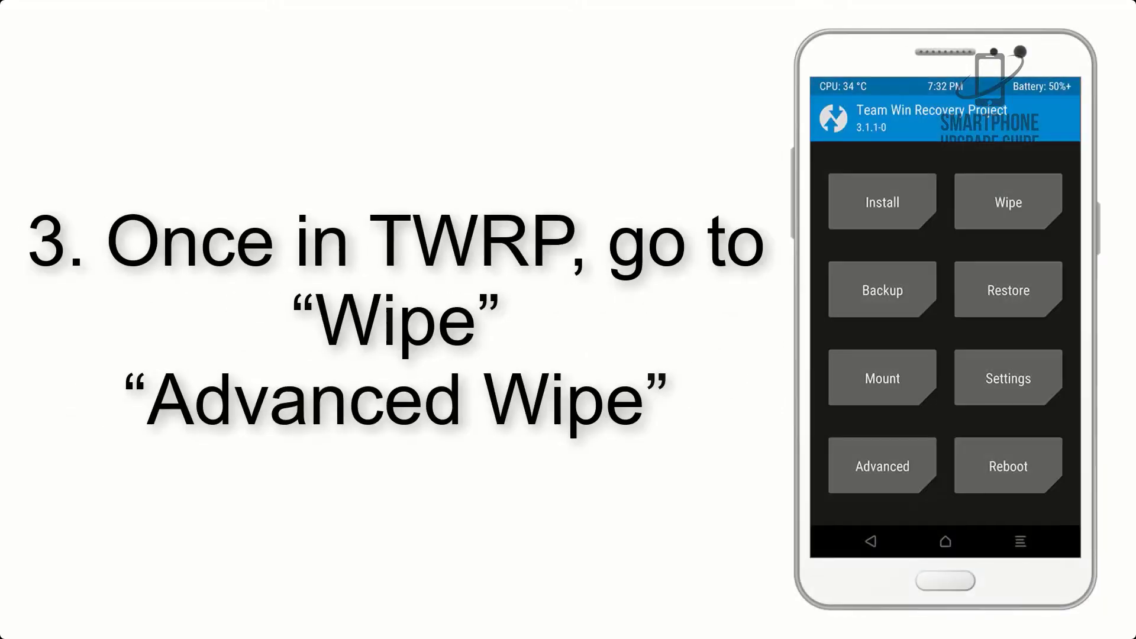
Go through Wipe and Advanced Wipe, then start Install and reach the zip browser on the Download folder.
{"action": "left_click", "coordinate": [1006, 201]}
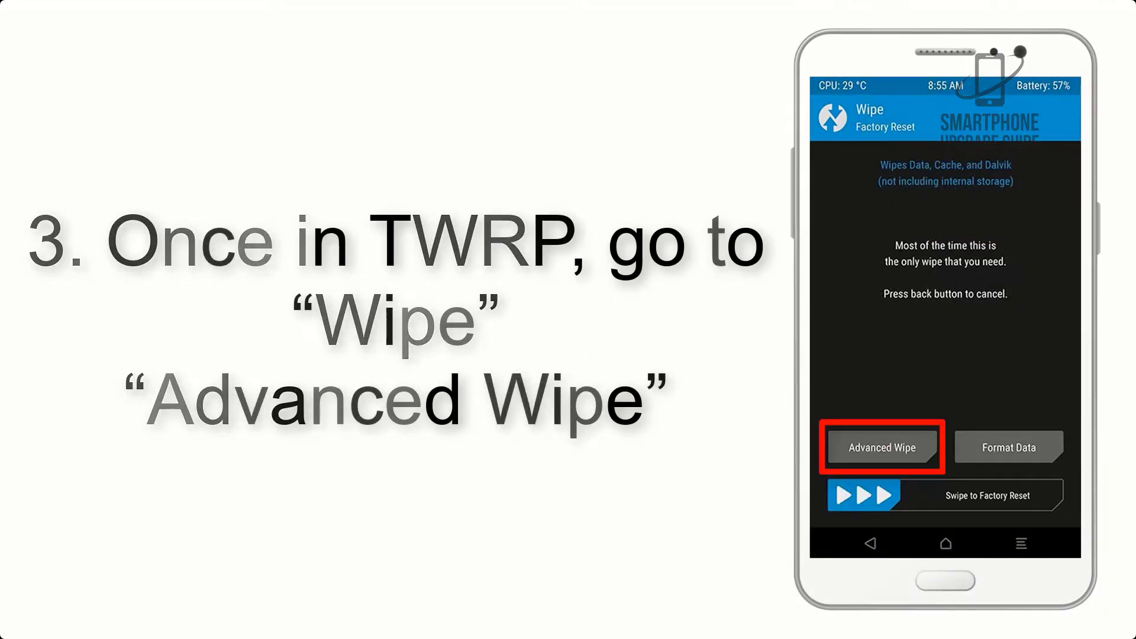
{"action": "left_click", "coordinate": [881, 448]}
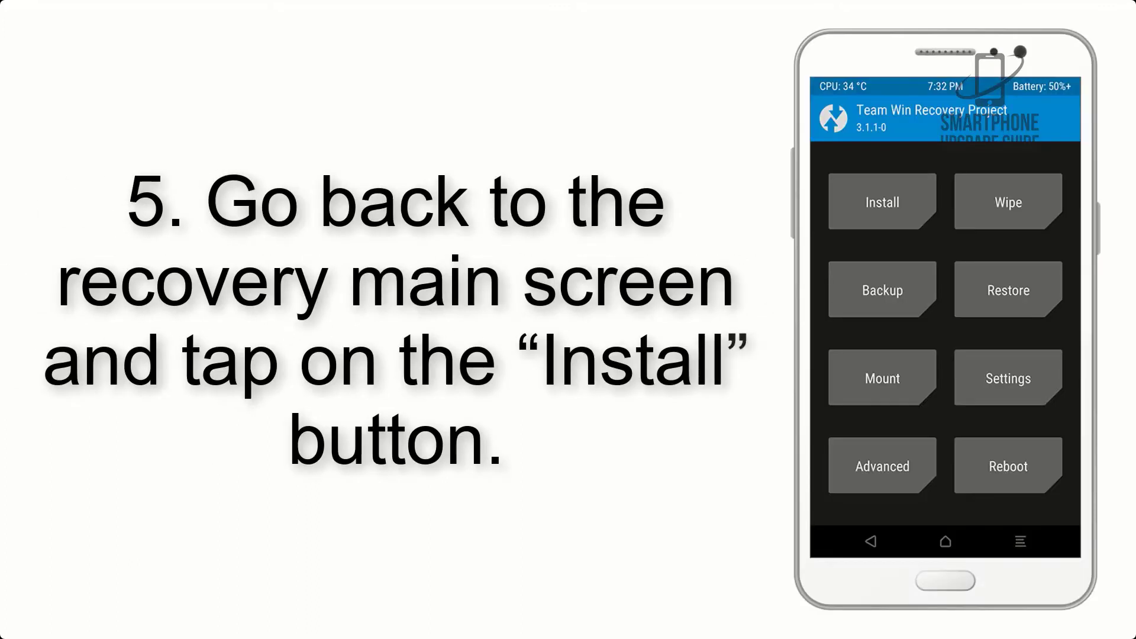
{"action": "left_click", "coordinate": [880, 201]}
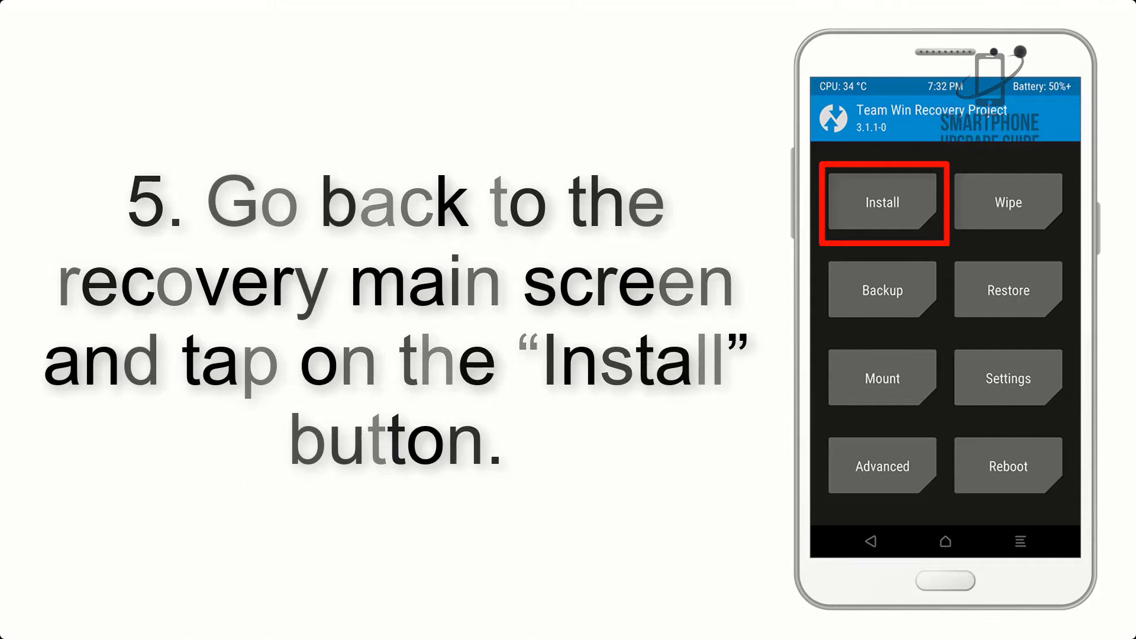
{"action": "left_click", "coordinate": [881, 202]}
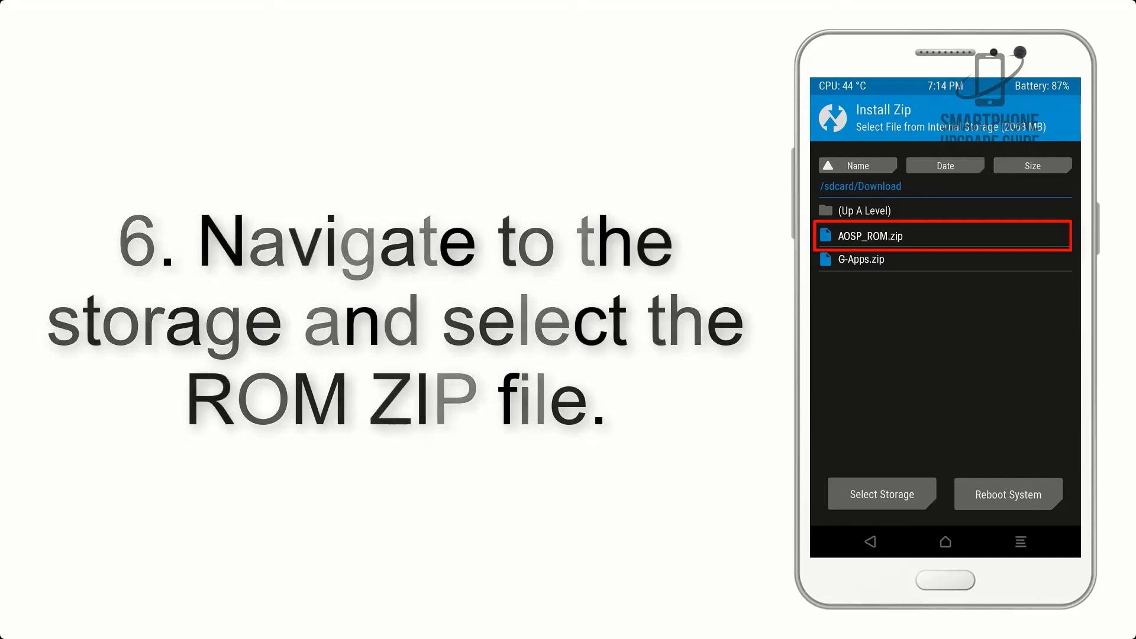
Choose AOSP_ROM.zip to flash, followed by G-Apps.zip, until Install Zip reports Successful.
{"action": "left_click", "coordinate": [870, 235]}
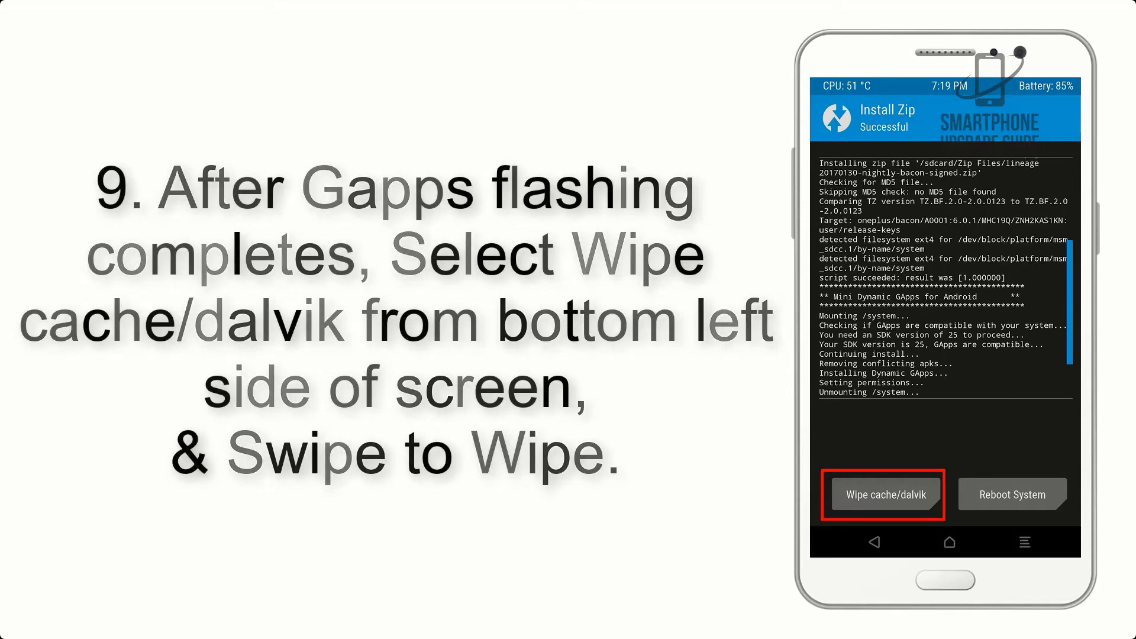
{"action": "left_click", "coordinate": [1012, 494]}
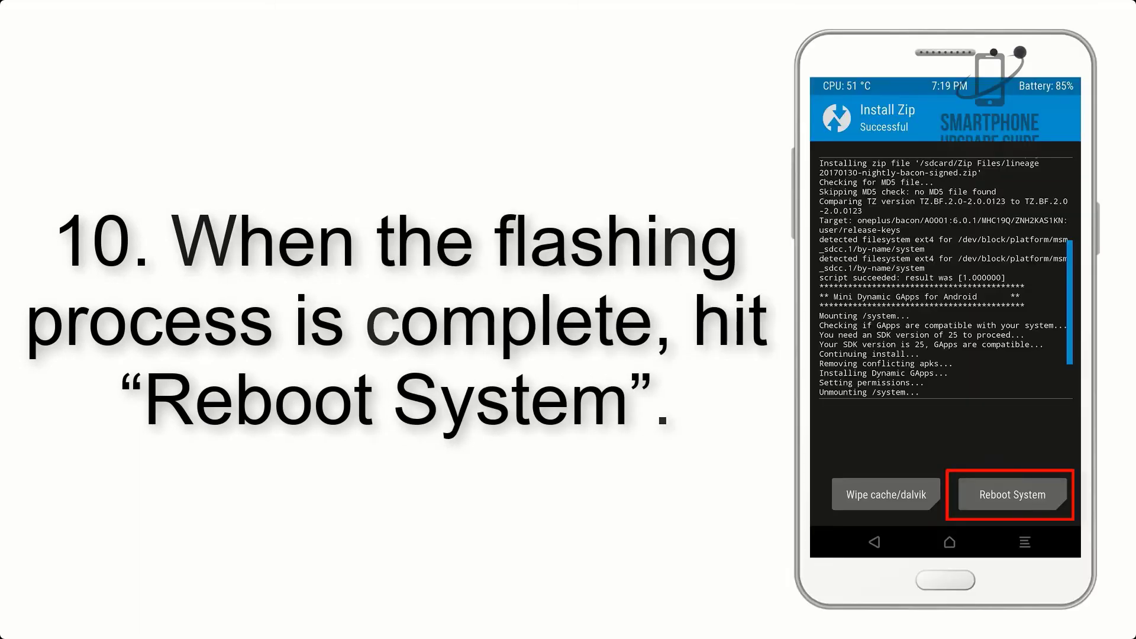